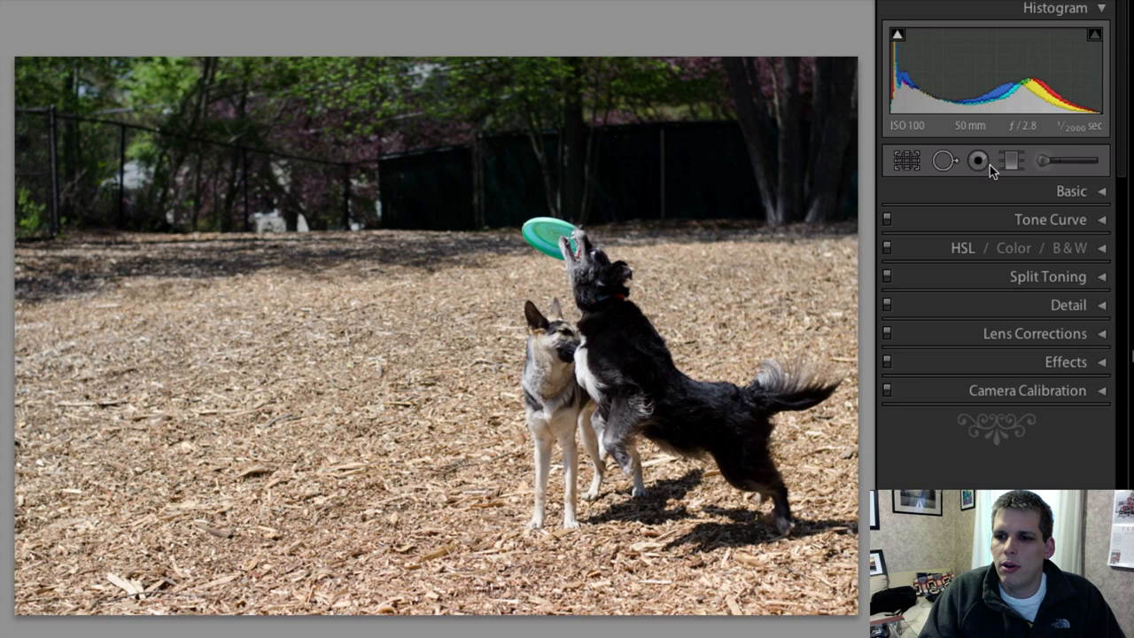
- Start the Spot Removal tool in Clone mode on the dog-and-frisbee photo
click(943, 160)
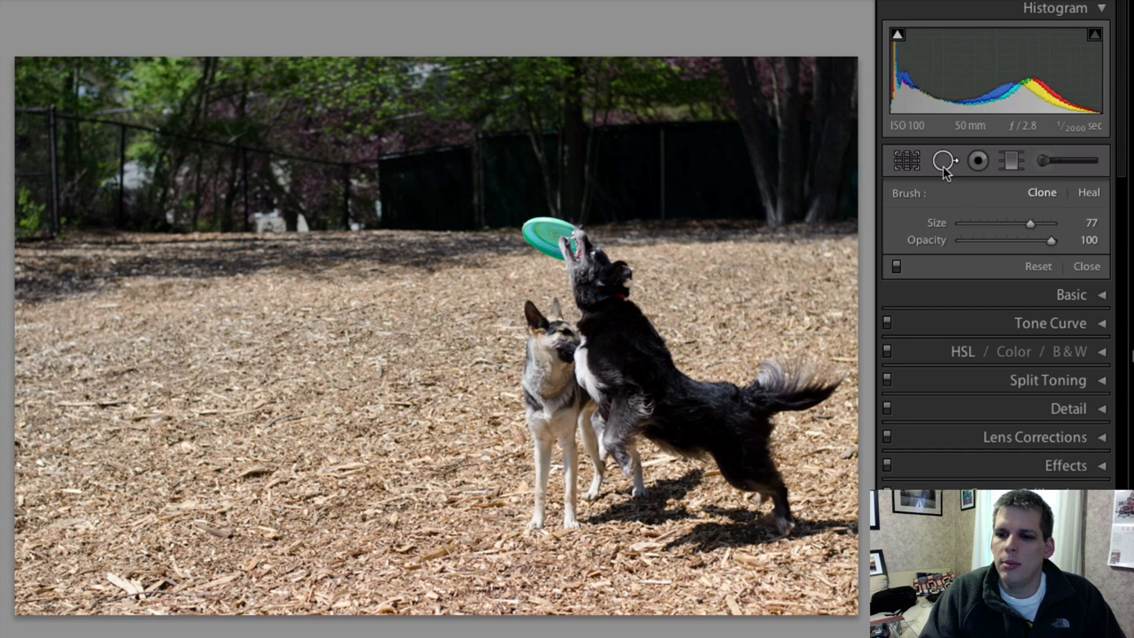
mouse_move(1088, 204)
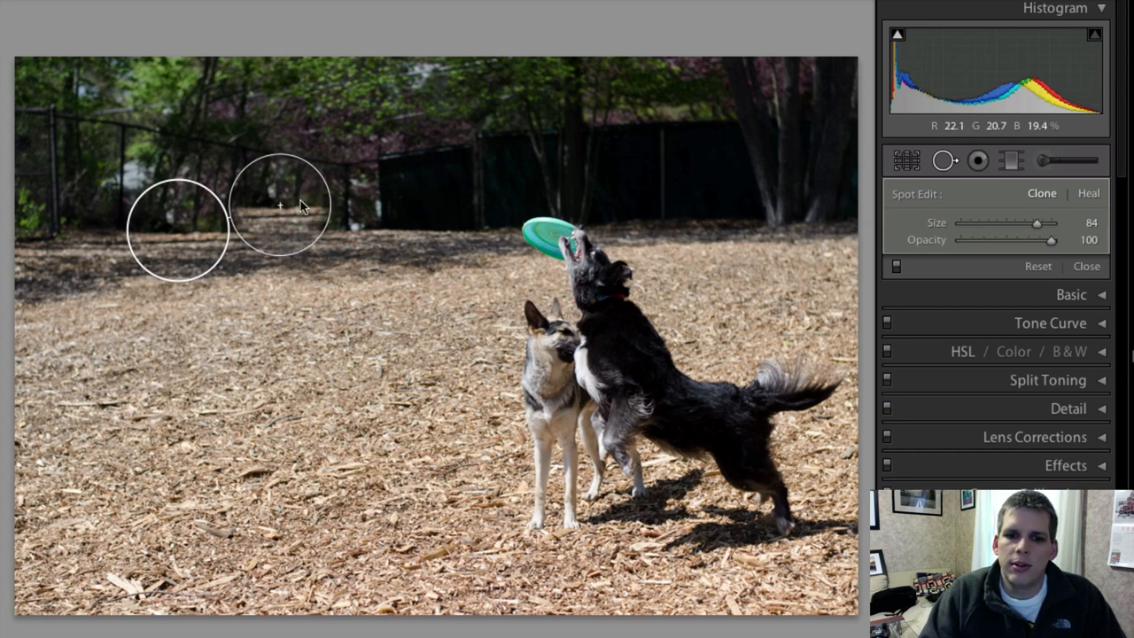
mouse_move(252, 195)
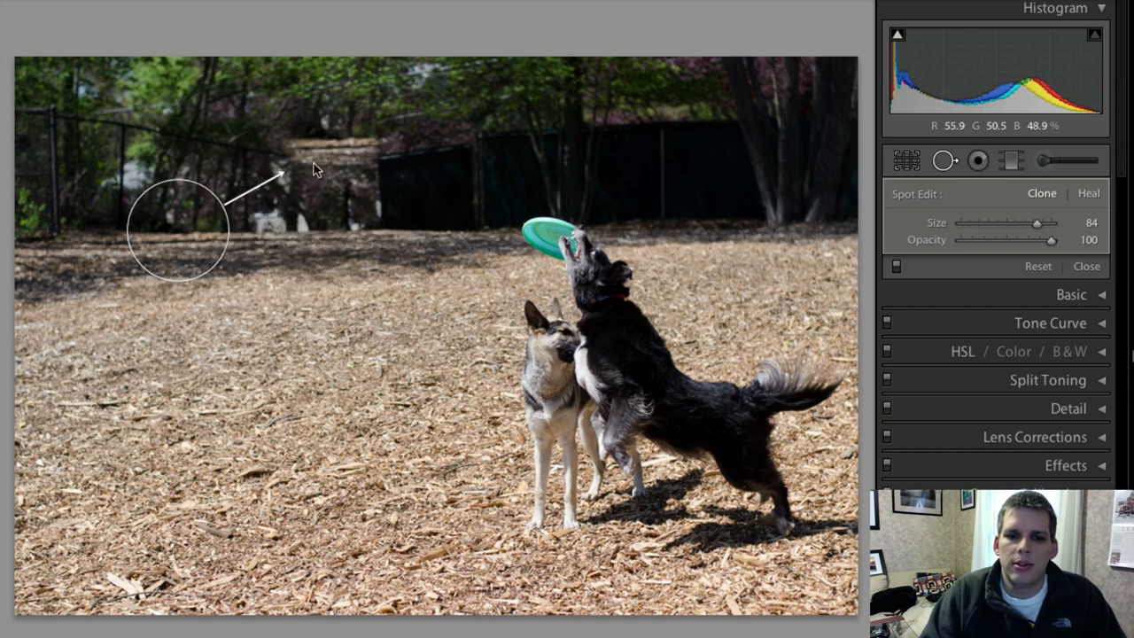
- Place a clone spot over the fence background and source it from the wood chips below
click(151, 246)
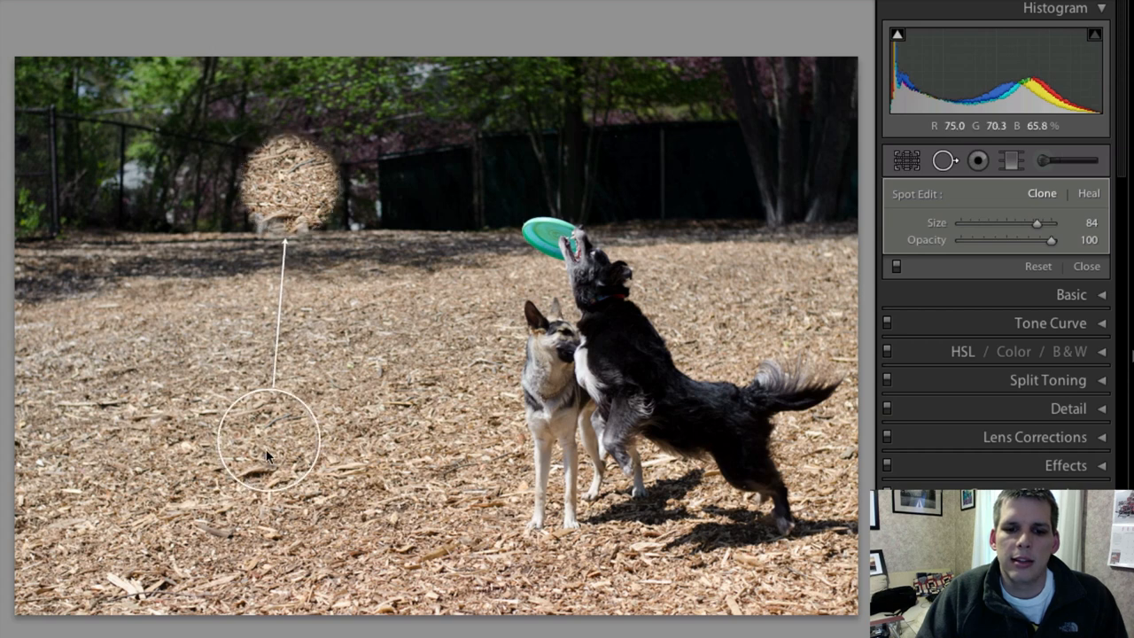
drag(275, 434, 283, 407)
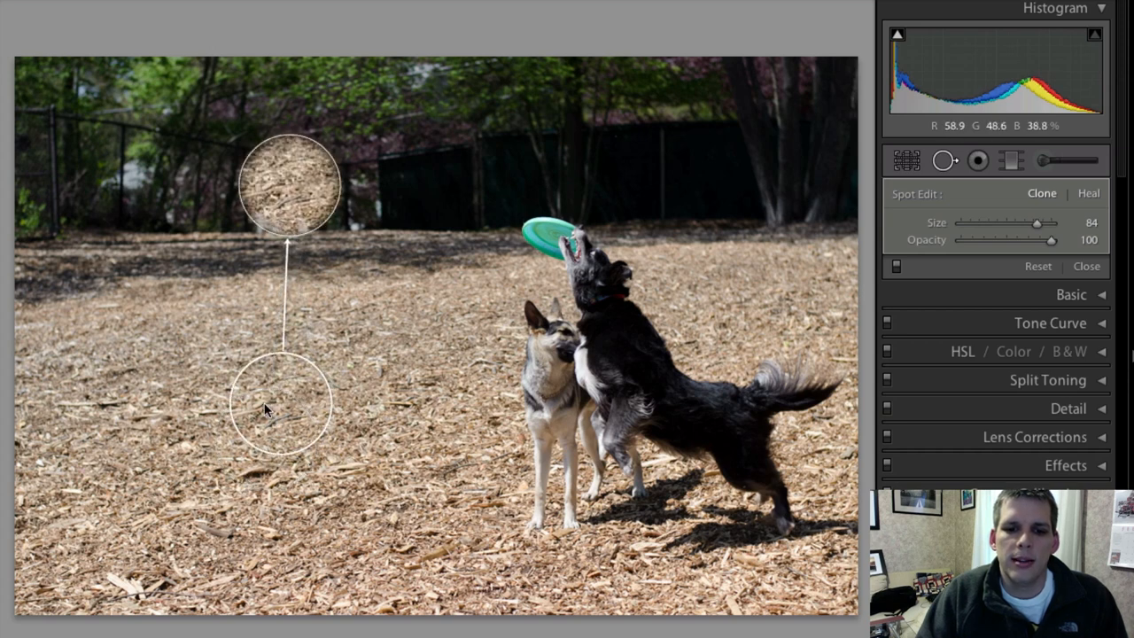
mouse_move(315, 216)
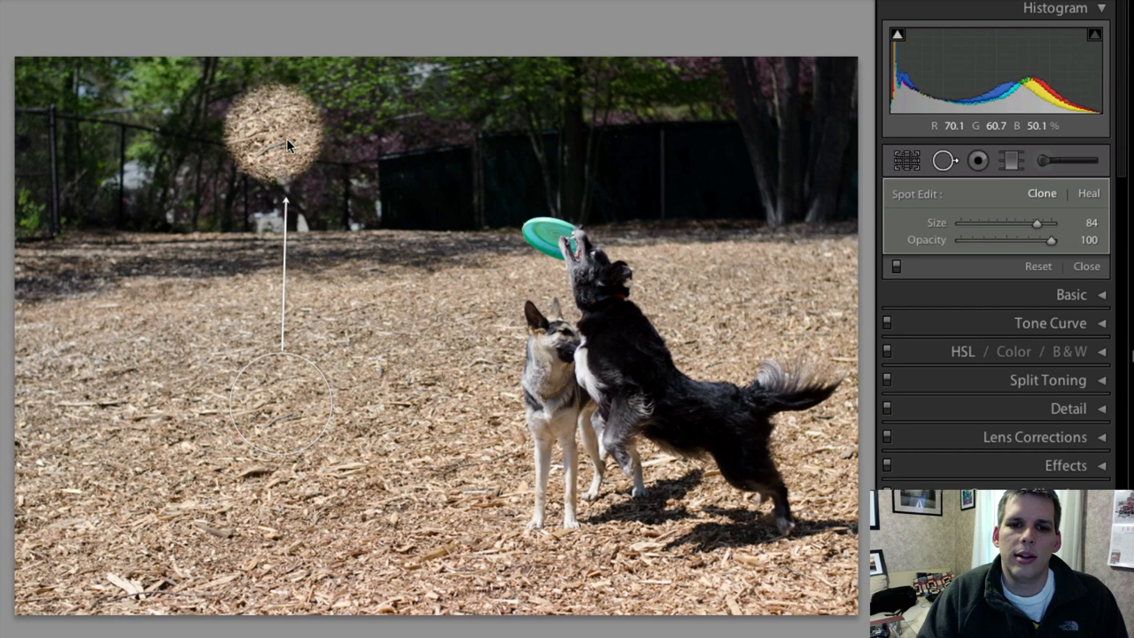
click(282, 414)
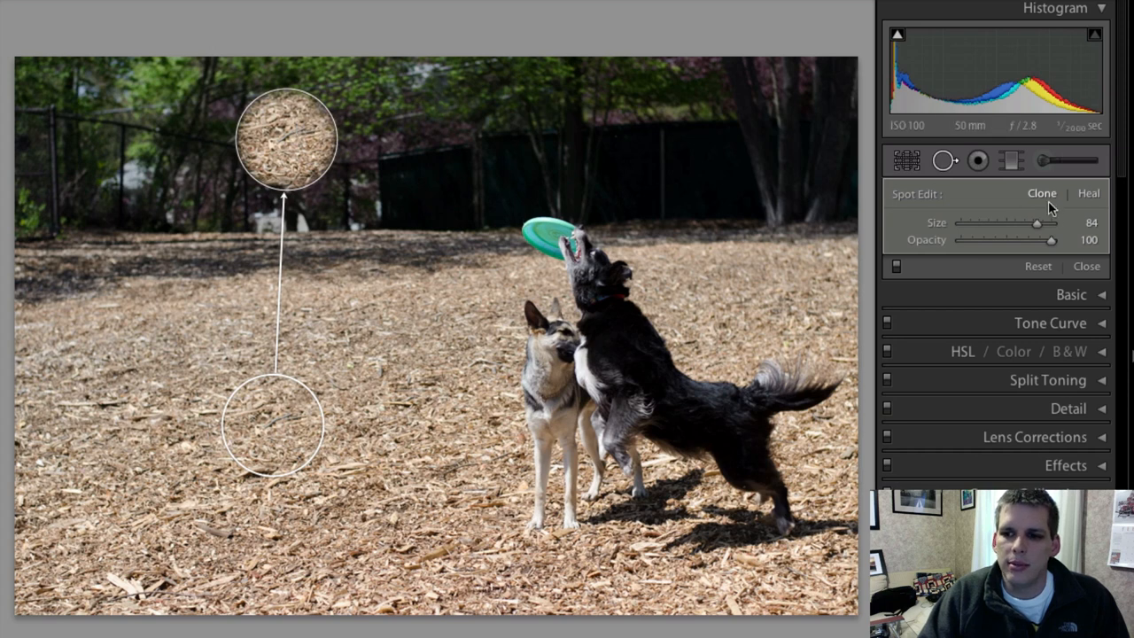
mouse_move(1017, 250)
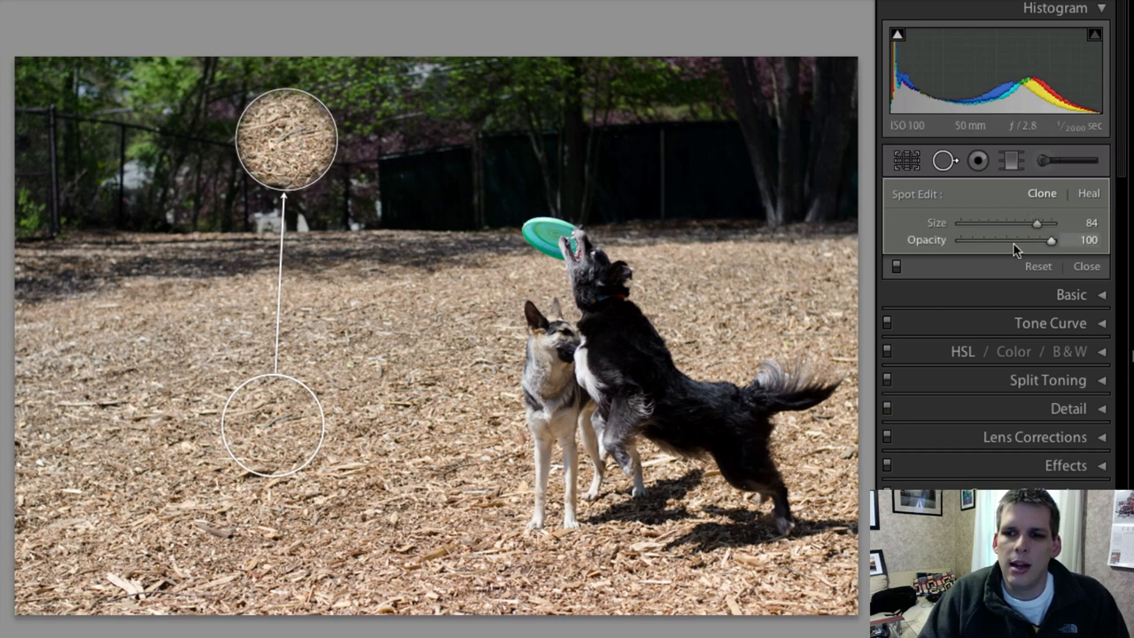
- Set the clone spot to size 85 and, after trying lower opacities, back to opacity 100
drag(1034, 223, 1049, 223)
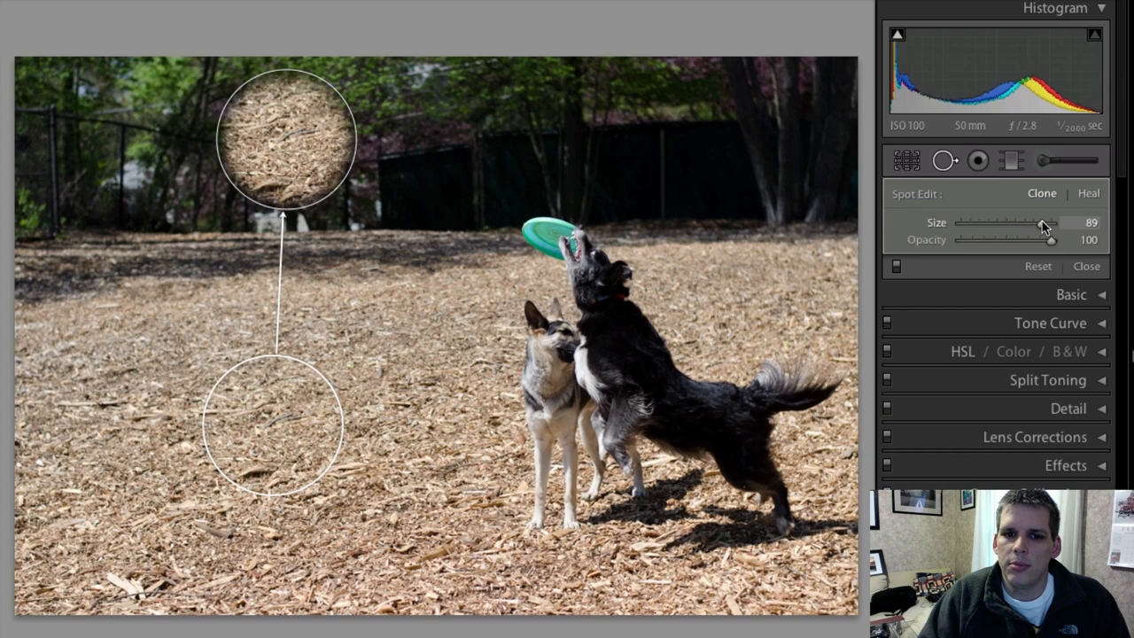
drag(1046, 223, 1026, 223)
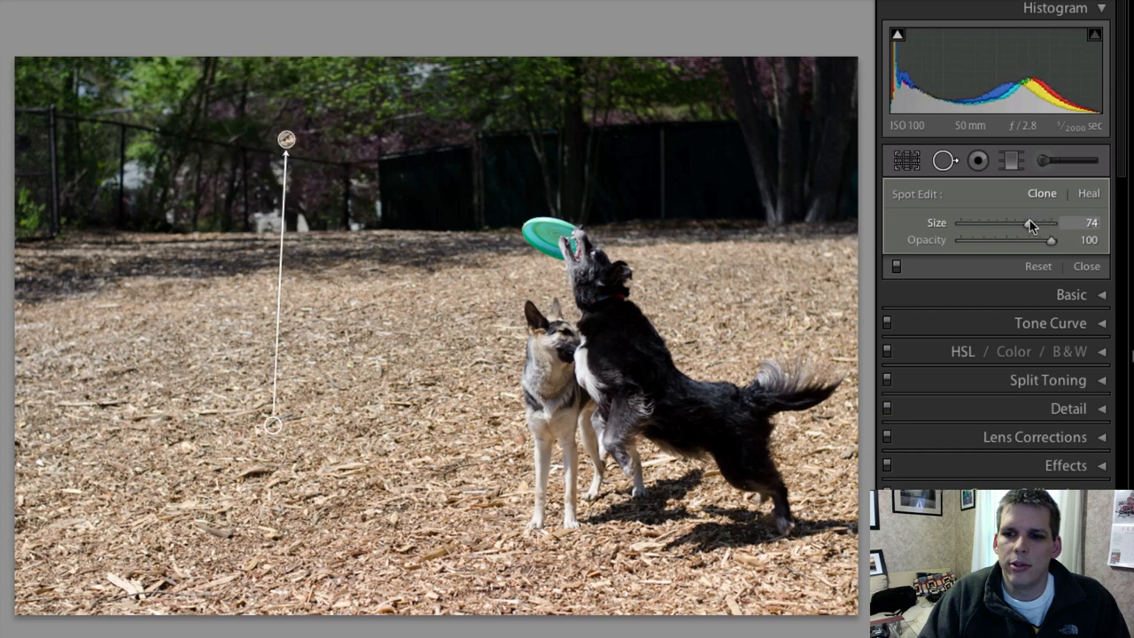
drag(1031, 223, 1042, 223)
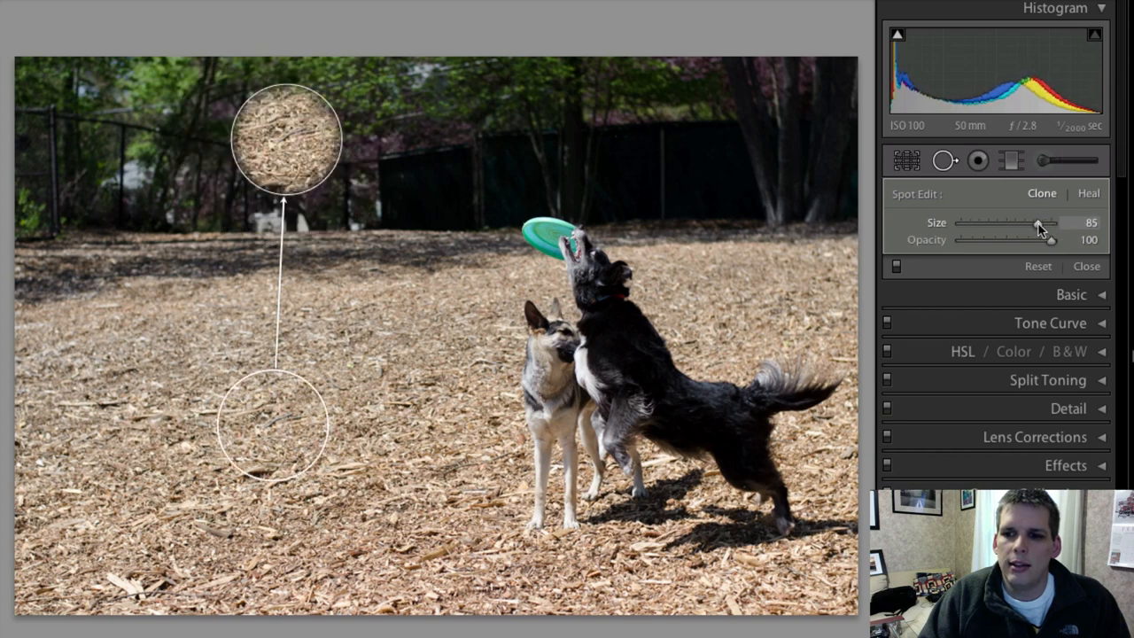
drag(1049, 241, 999, 241)
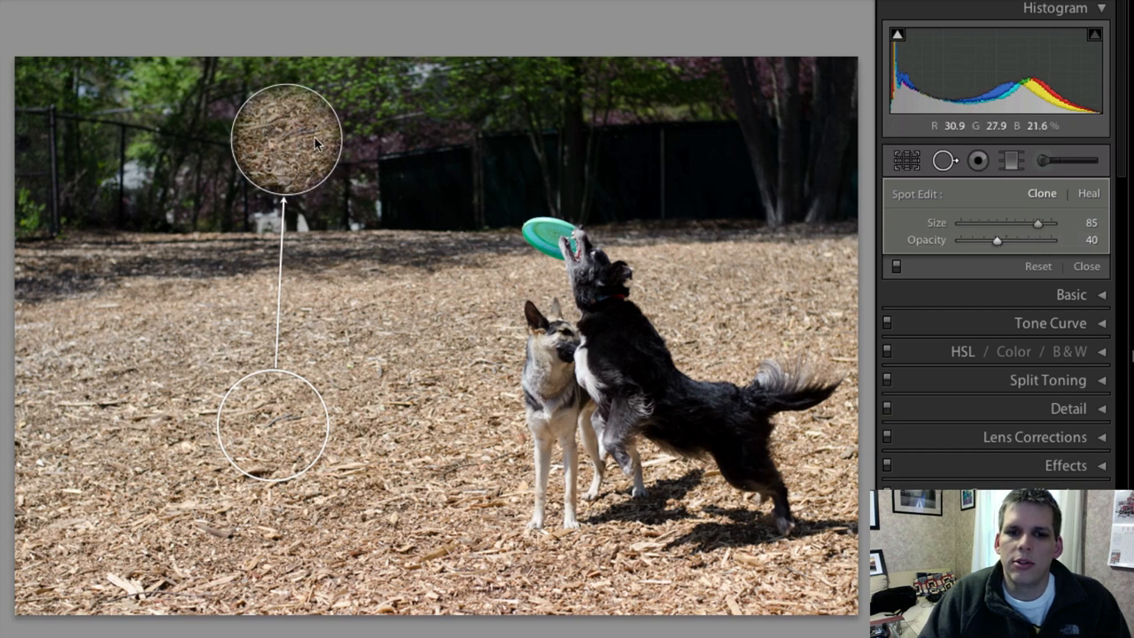
drag(996, 241, 982, 241)
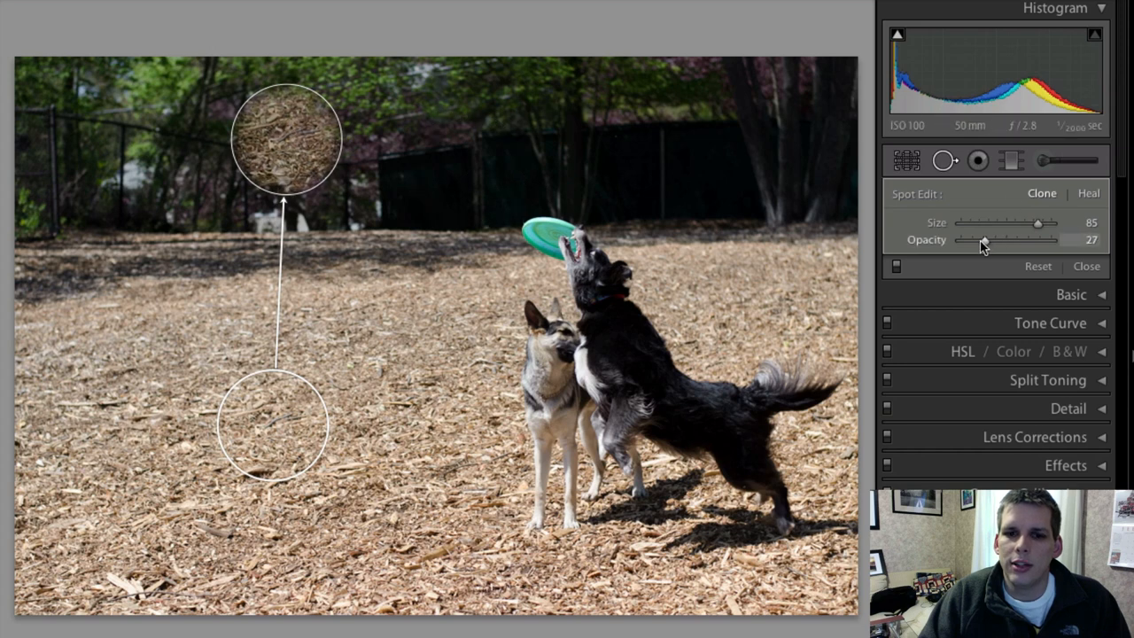
drag(983, 241, 965, 241)
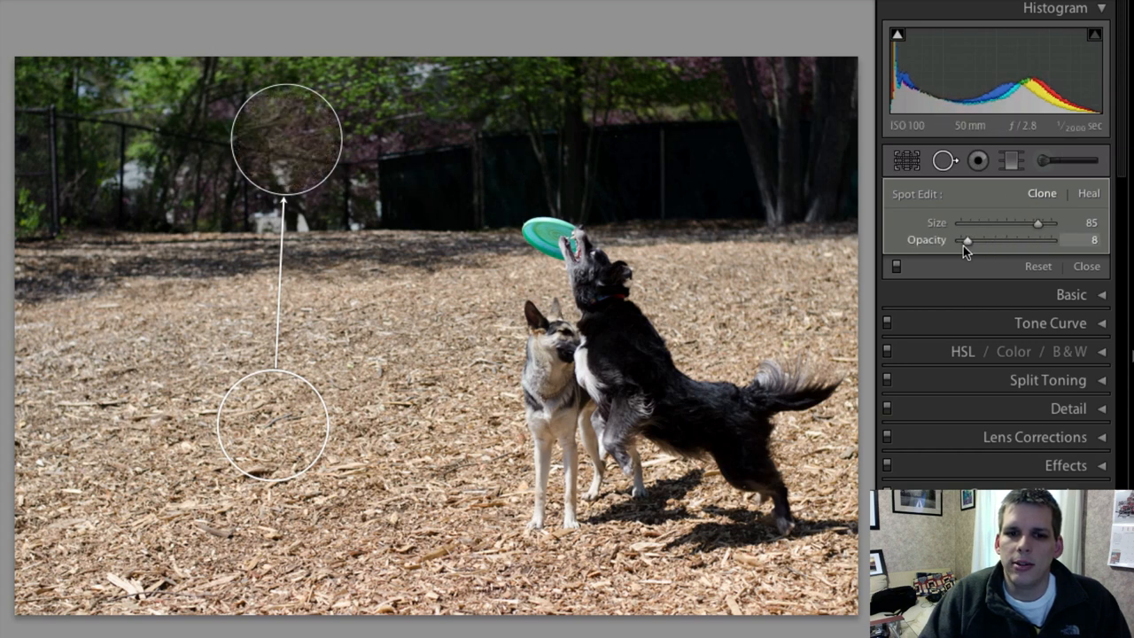
drag(966, 241, 985, 241)
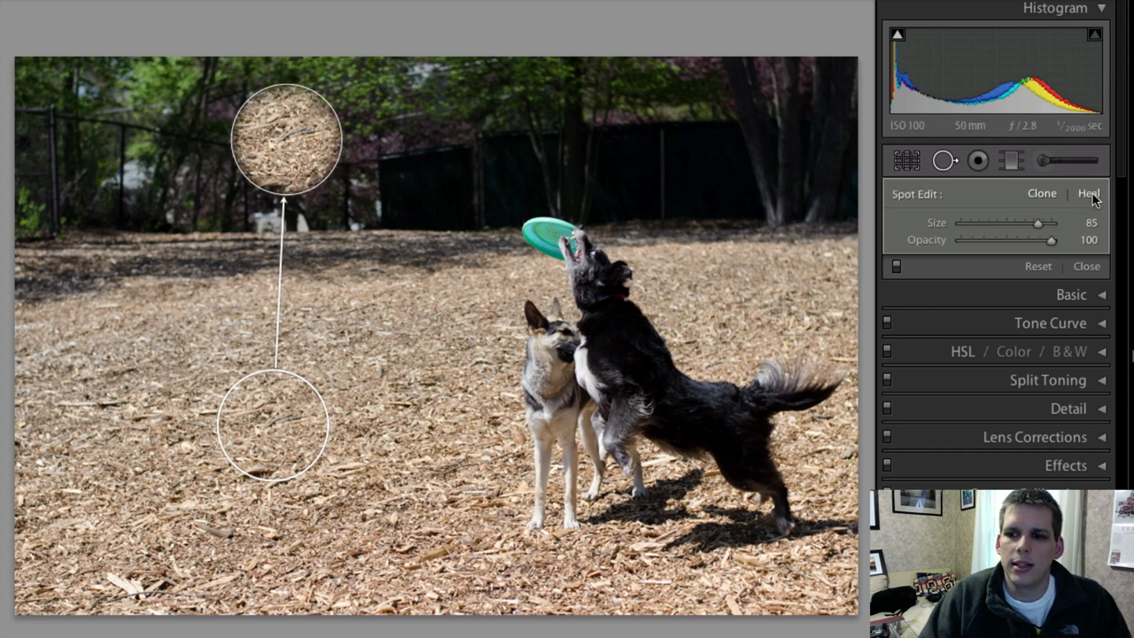
click(258, 145)
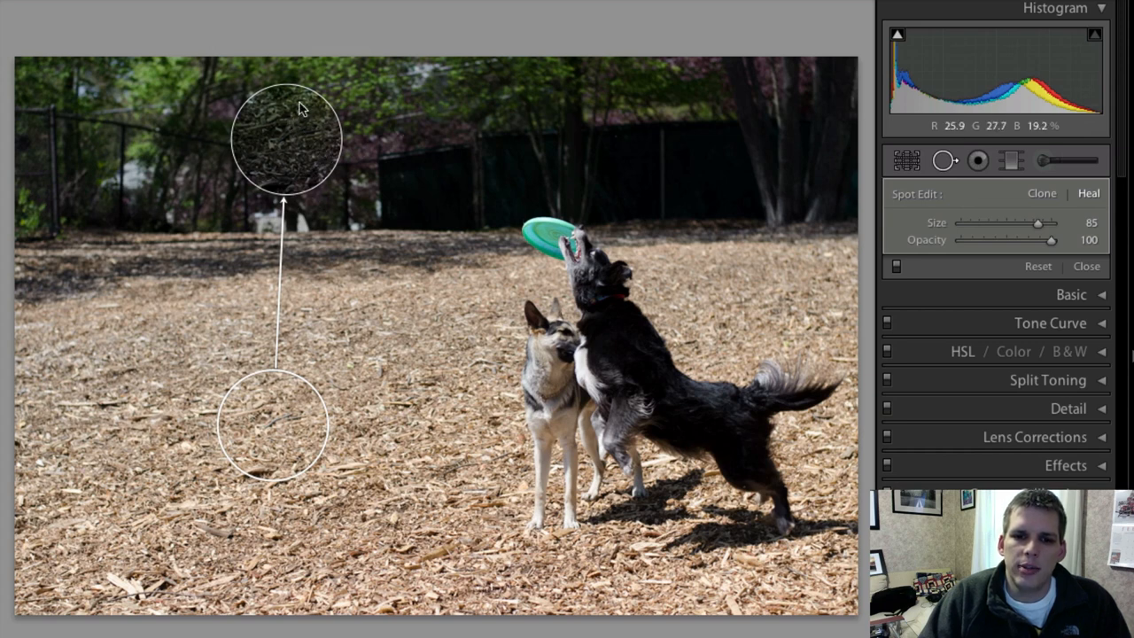
click(352, 151)
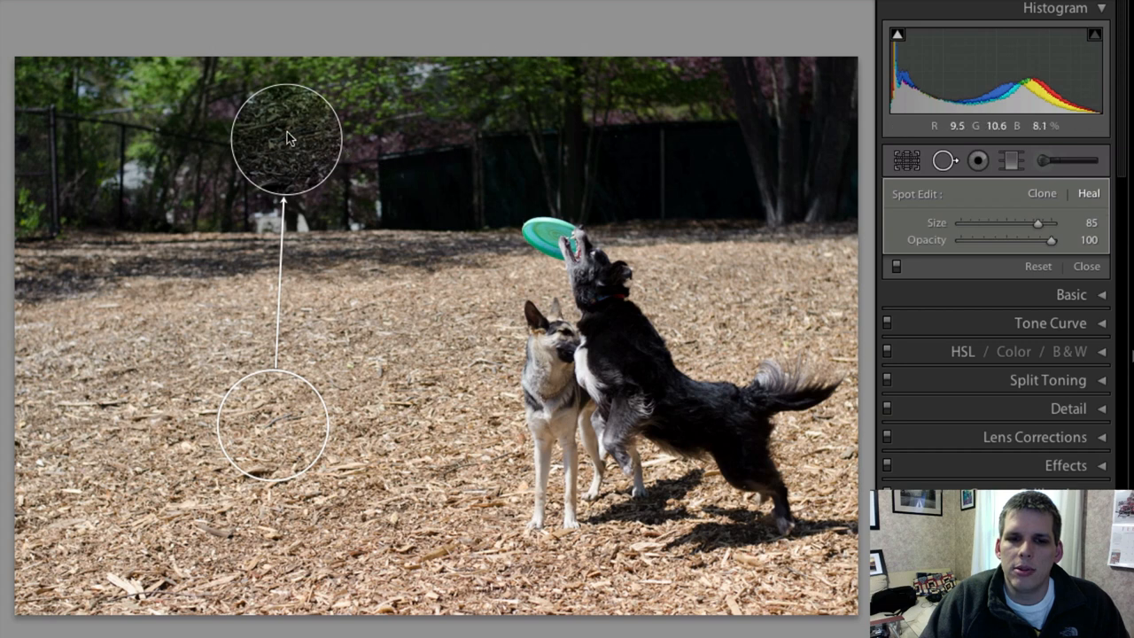
click(612, 160)
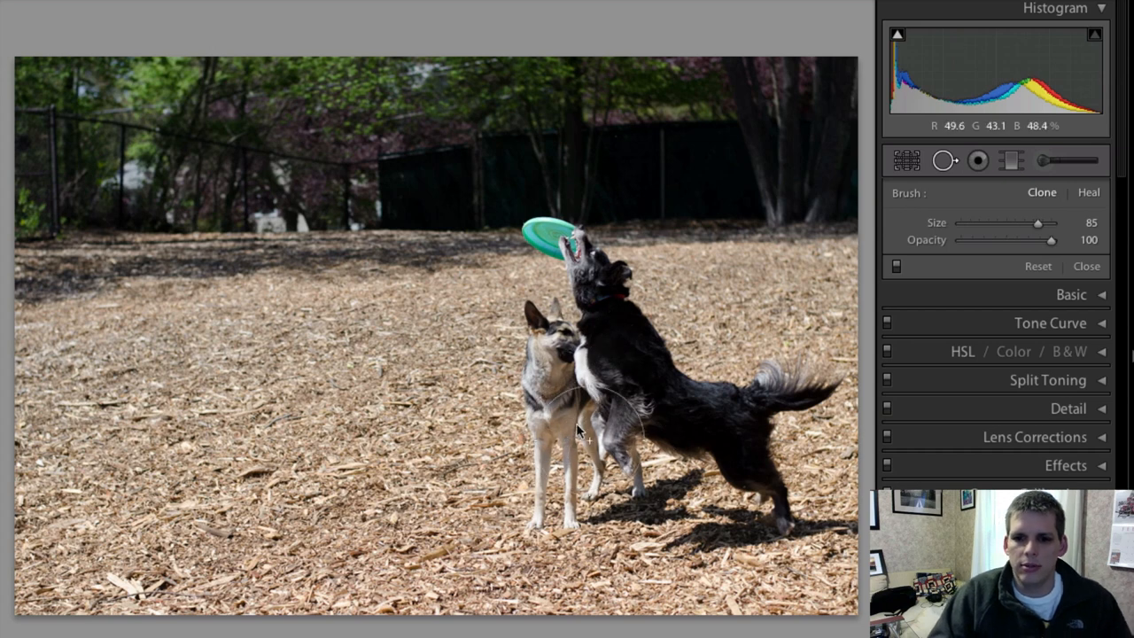
- Paint a clone patch over the second dog and source it from clean wood chips
click(546, 457)
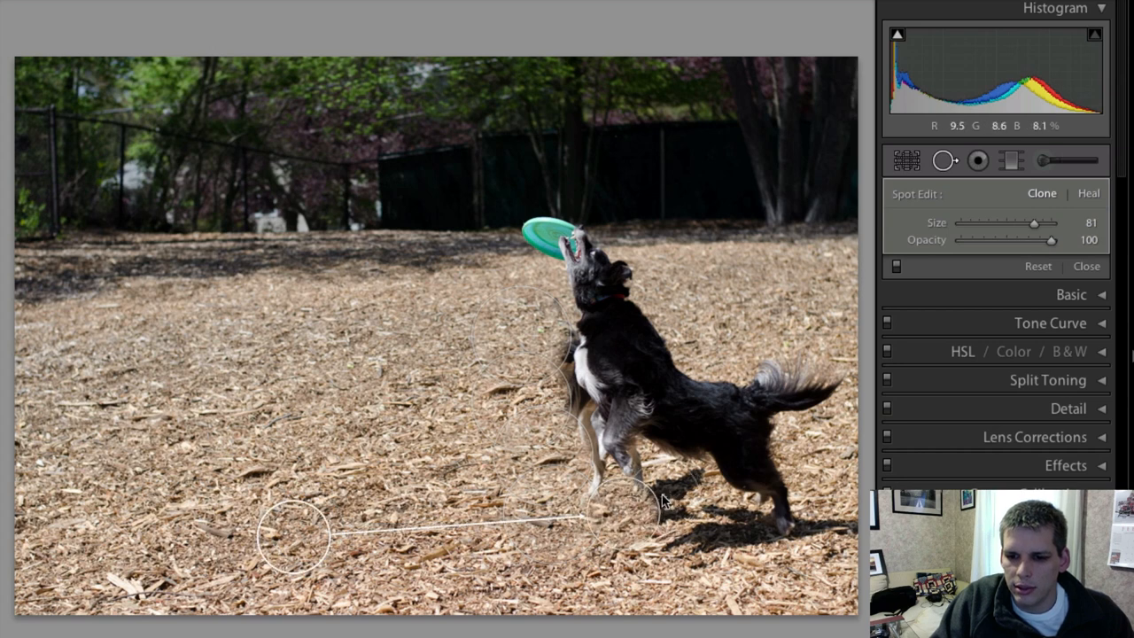
drag(629, 499, 709, 479)
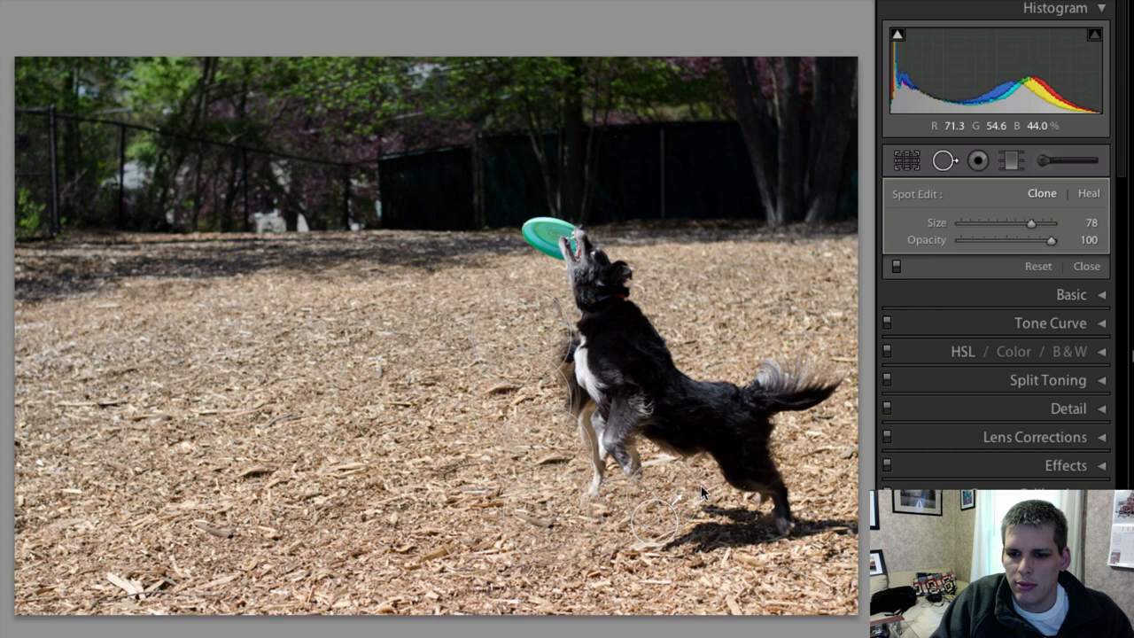
drag(647, 522, 451, 552)
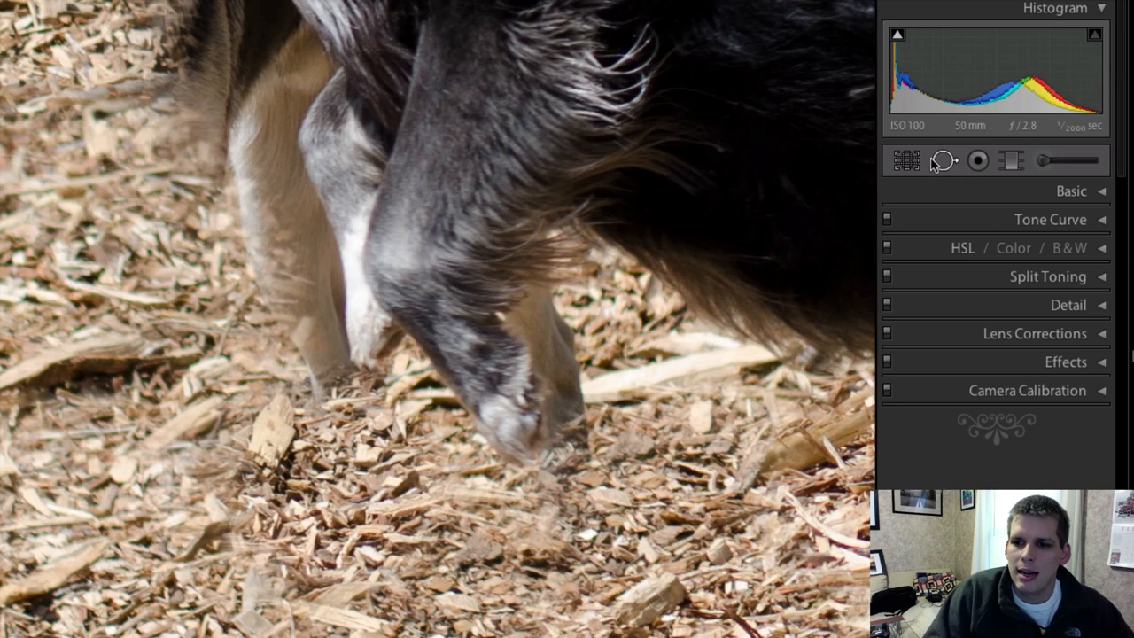
- Add clone spots over leftover fur near the black dog's paw and chest
click(943, 159)
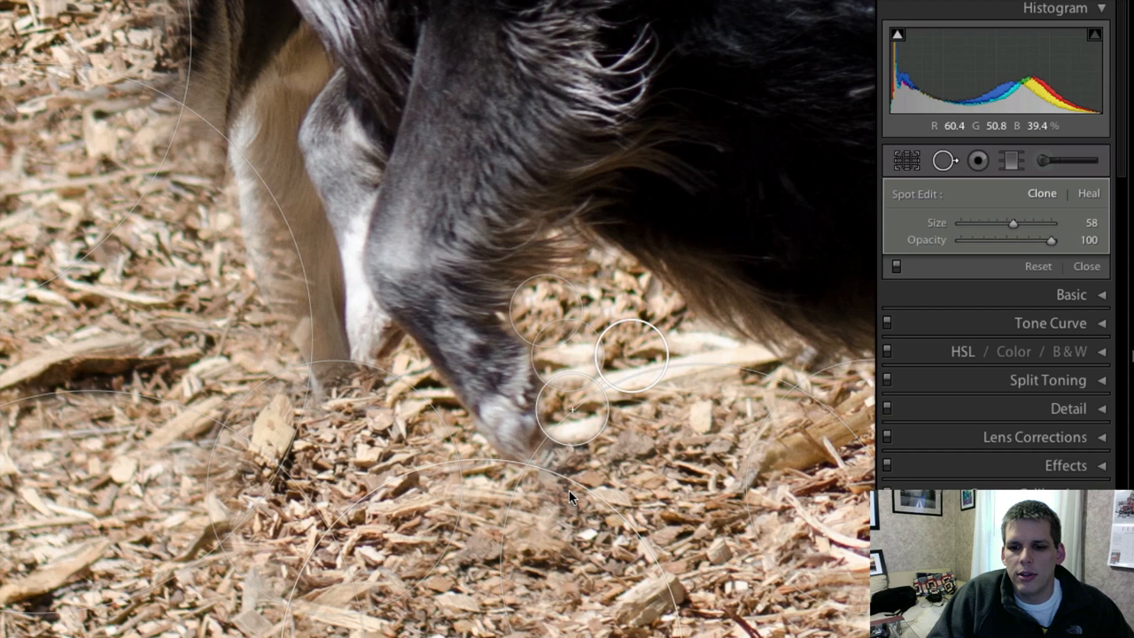
mouse_move(629, 305)
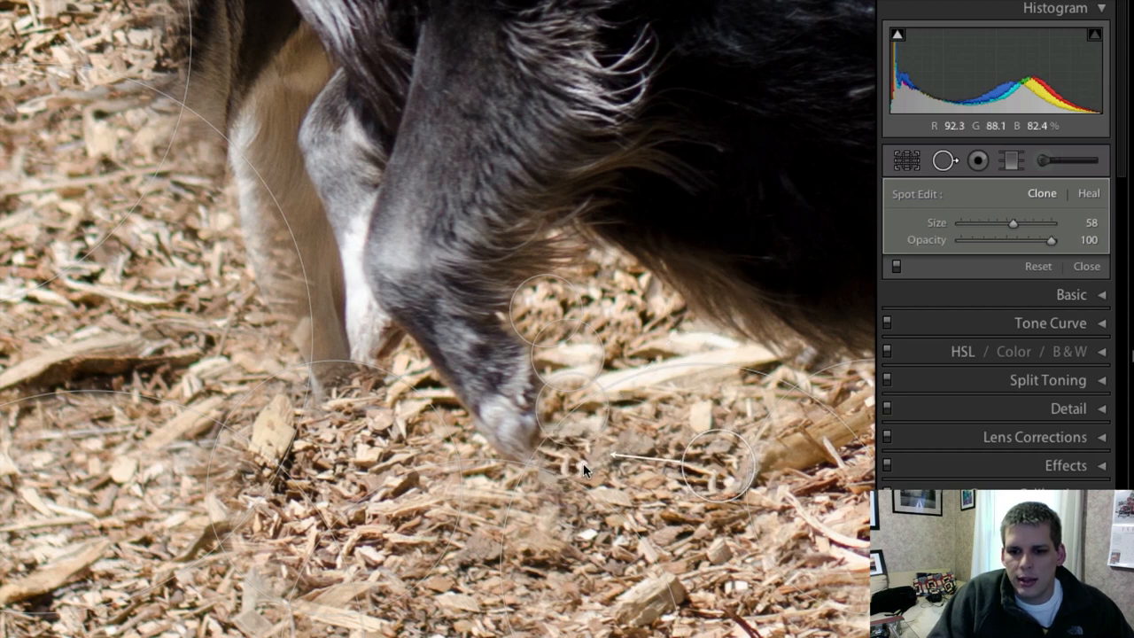
drag(1013, 223, 1035, 223)
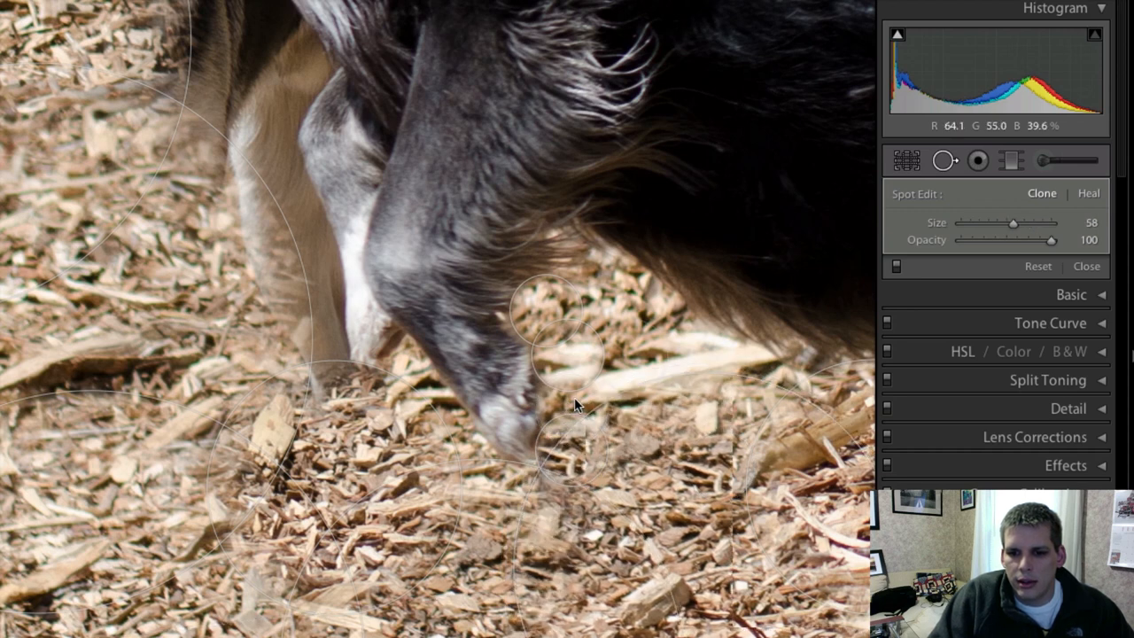
click(567, 354)
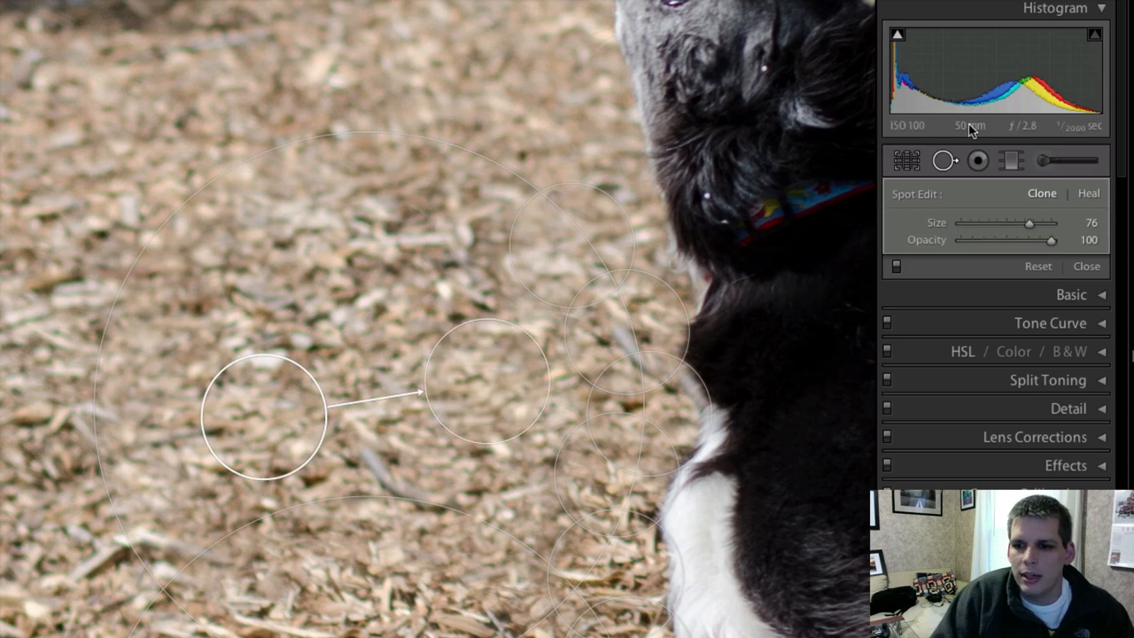
- Close Spot Removal and apply a tighter crop framing the black dog and frisbee
click(1087, 266)
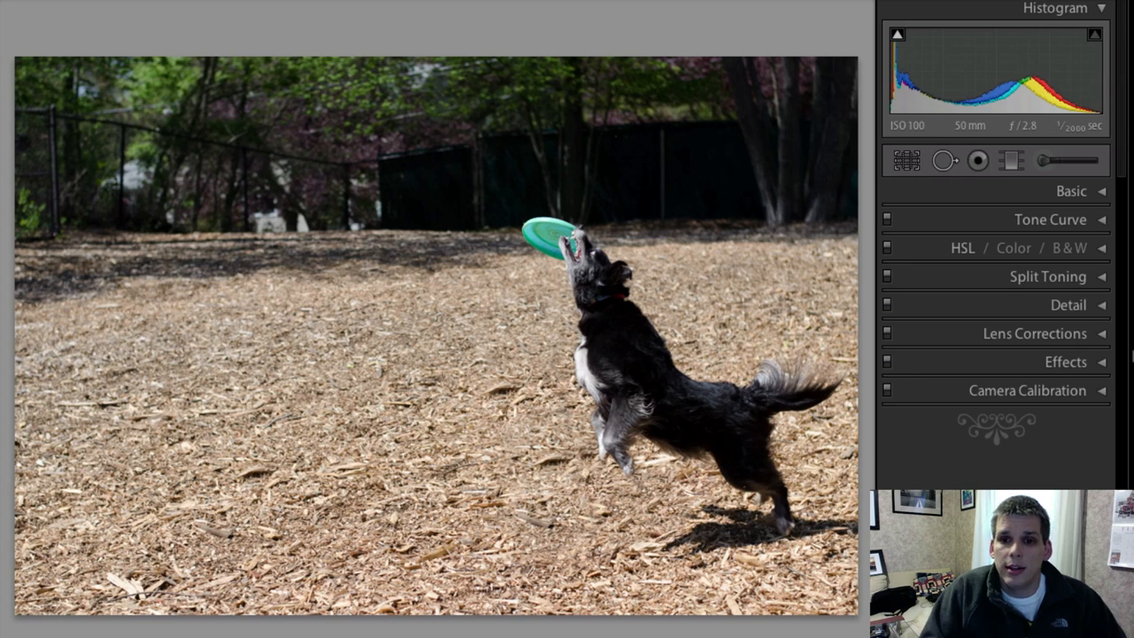
click(905, 160)
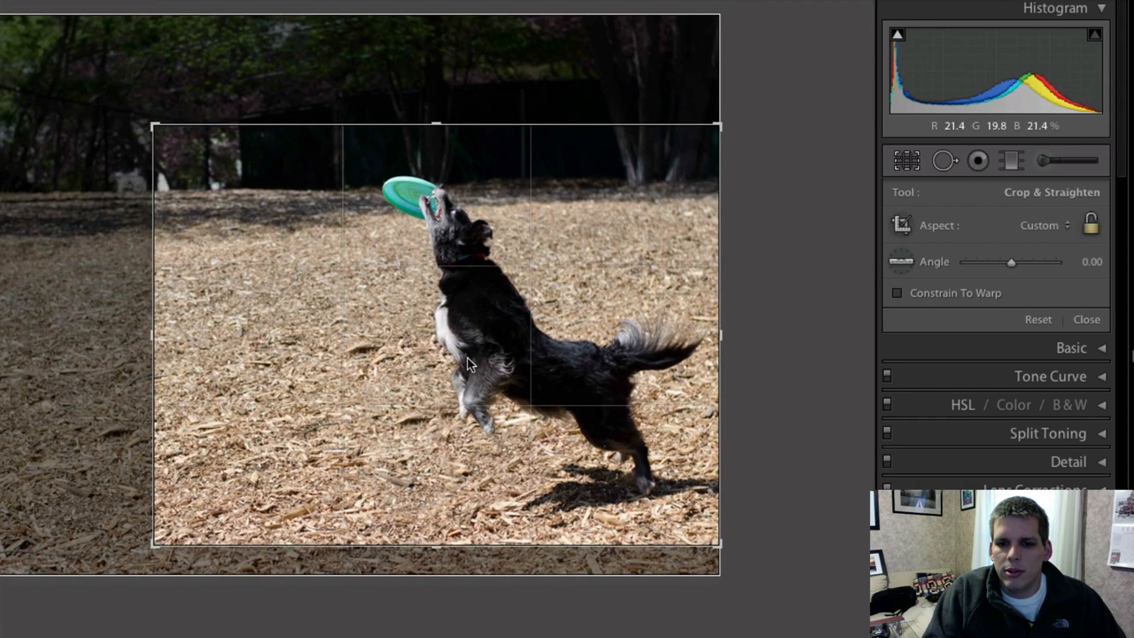
click(1087, 319)
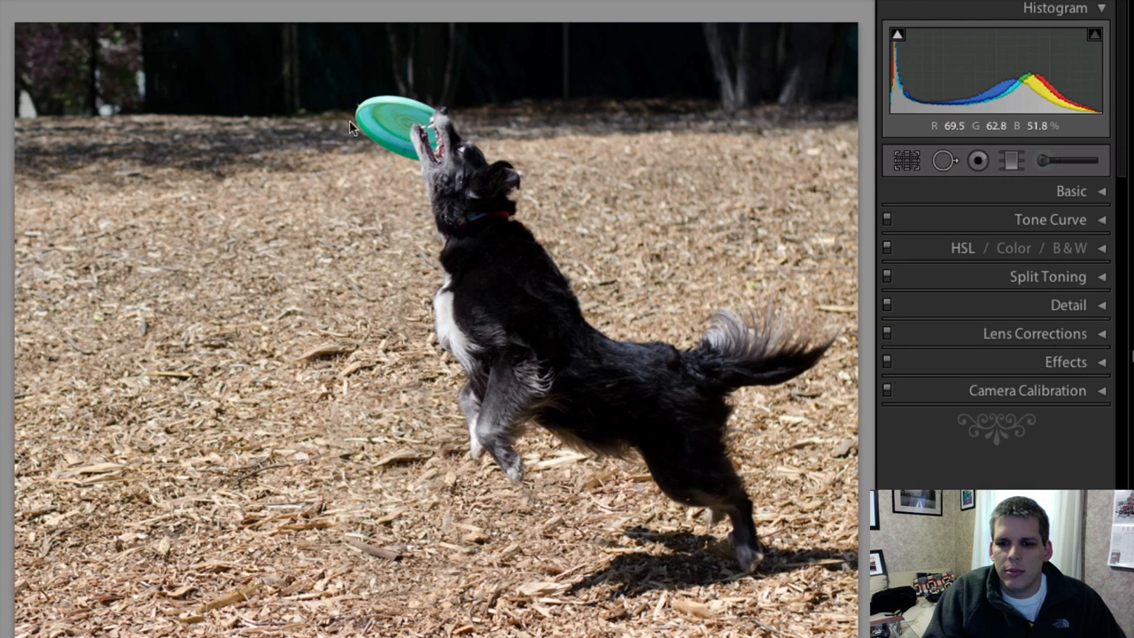
click(1070, 191)
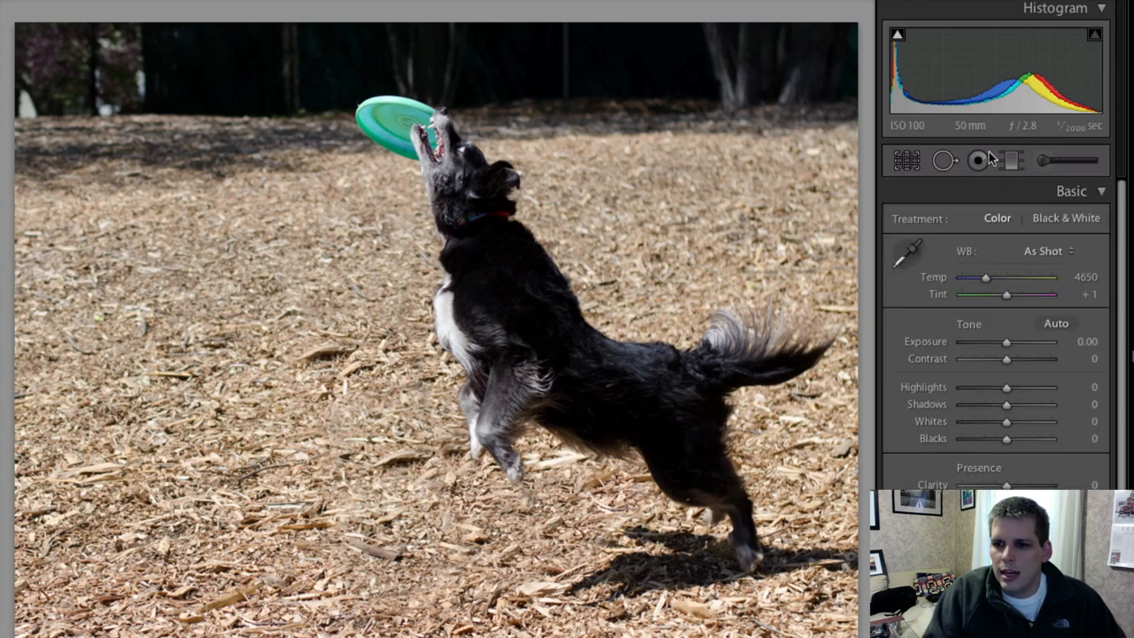
- Set Contrast +20, Highlights -8 and Exposure +0.10 in the Basic panel
drag(1006, 342, 1003, 342)
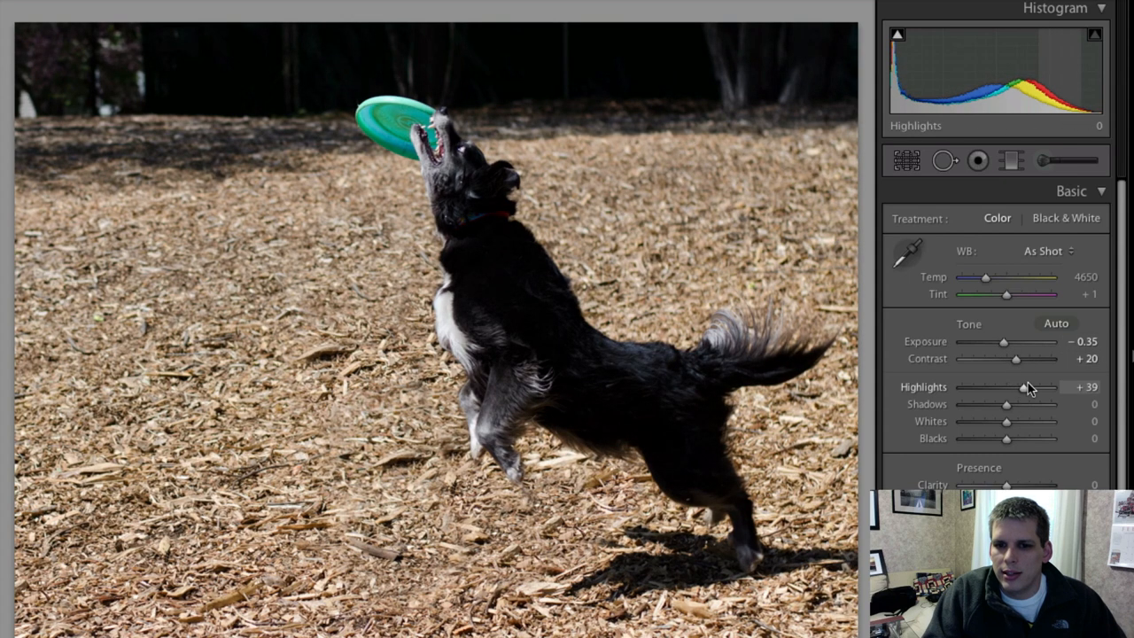
drag(1054, 387, 1000, 387)
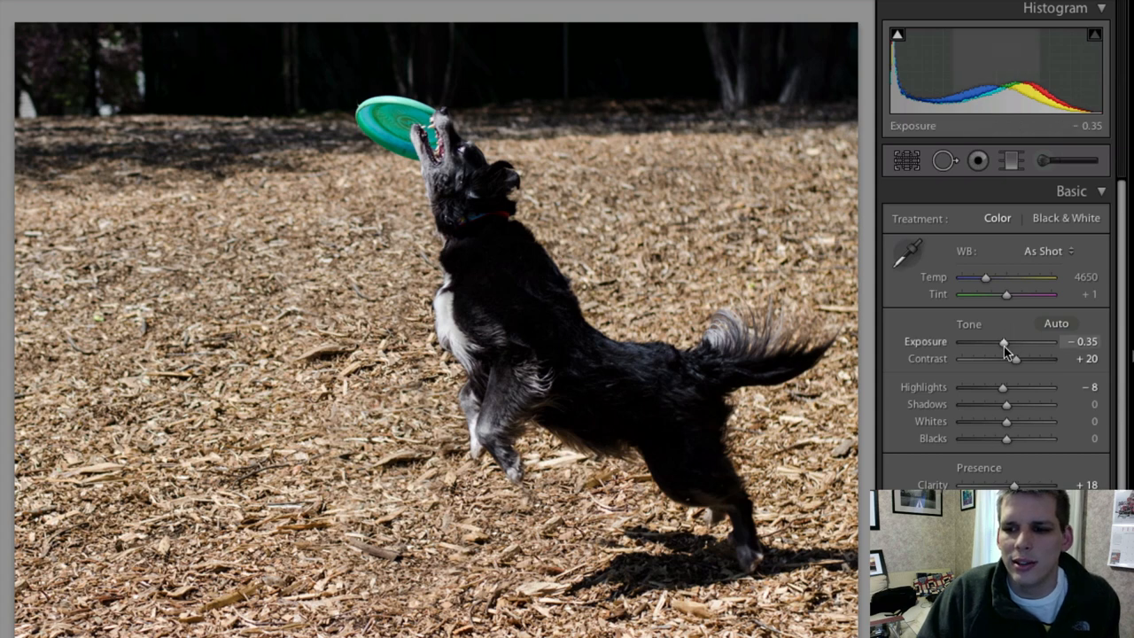
drag(1004, 344, 1017, 344)
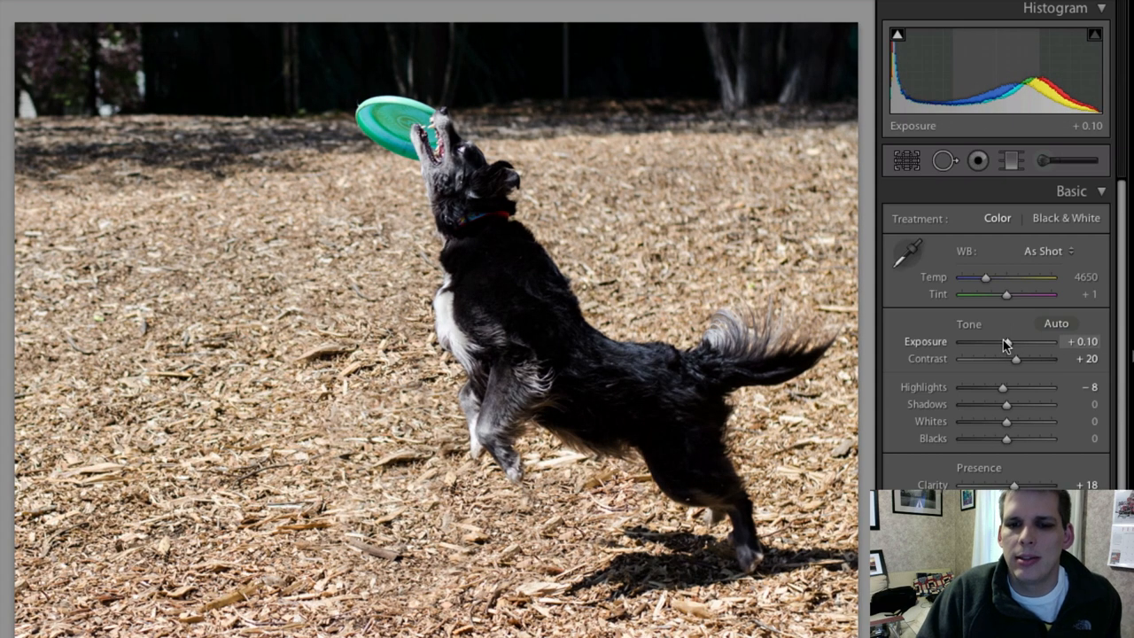